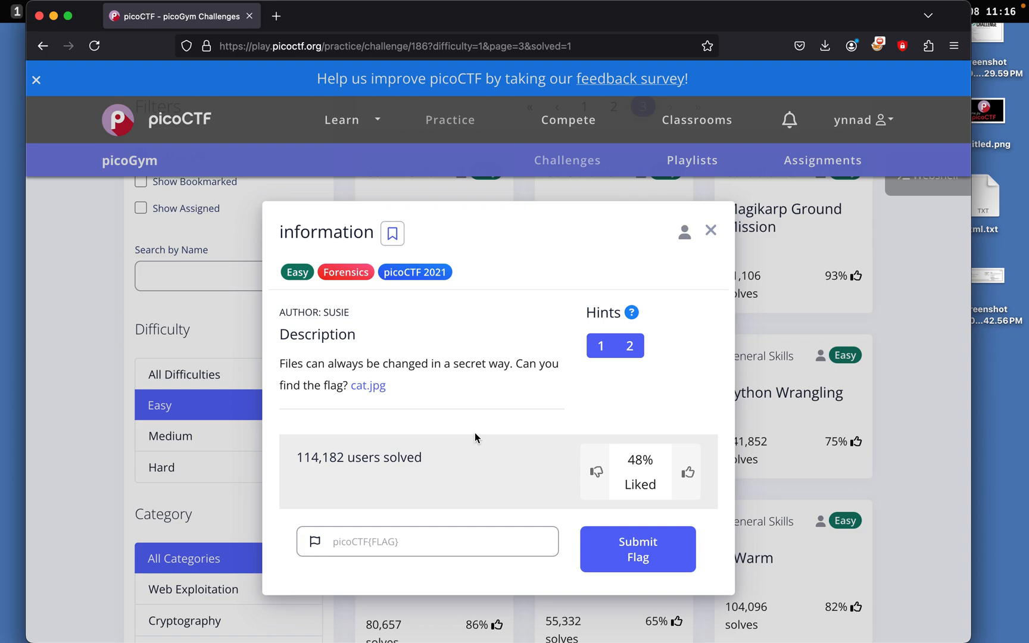
- Download cat.jpg from the information challenge and view the kitten photo in Preview
left_click(367, 386)
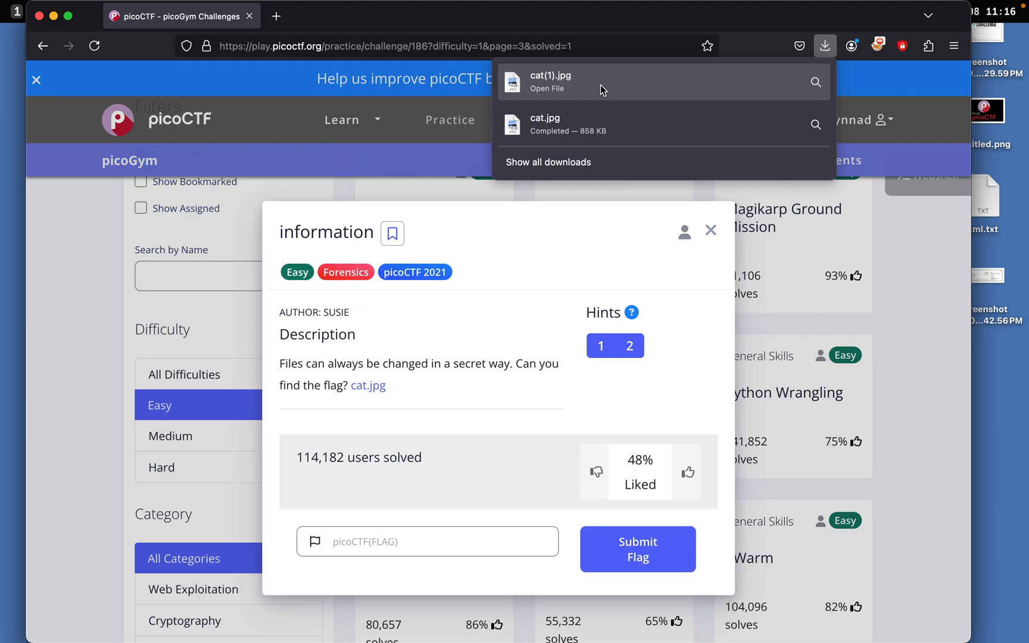
left_click(534, 125)
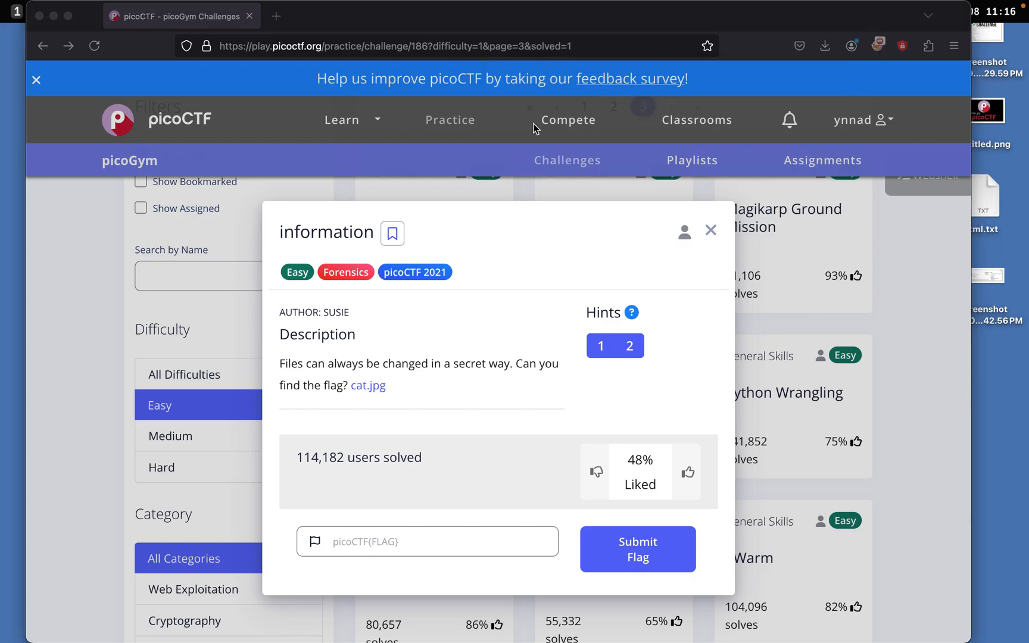
left_click(368, 385)
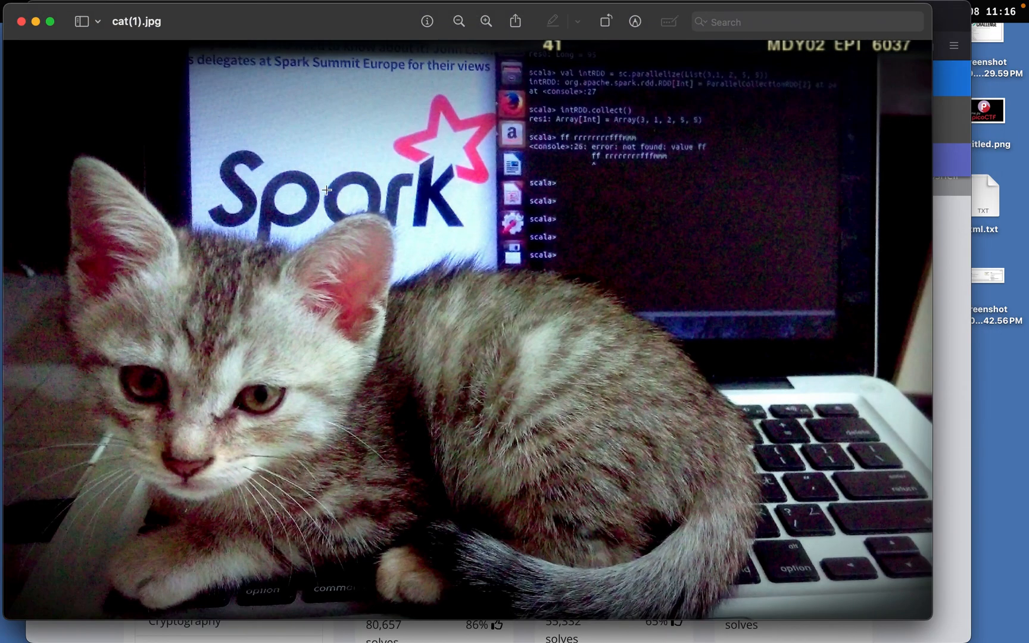
mouse_move(438, 106)
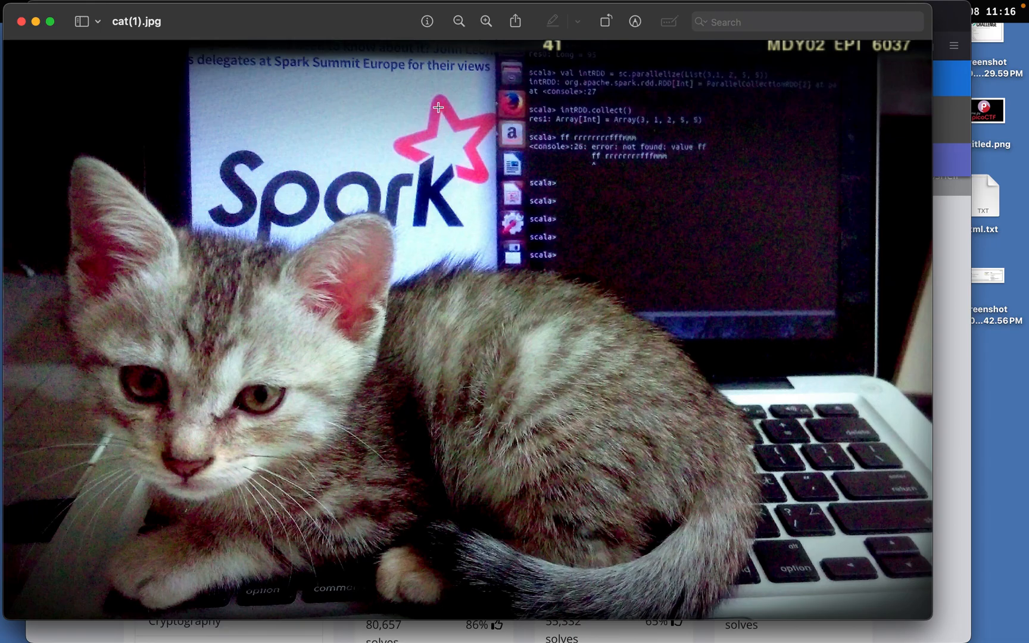
mouse_move(350, 314)
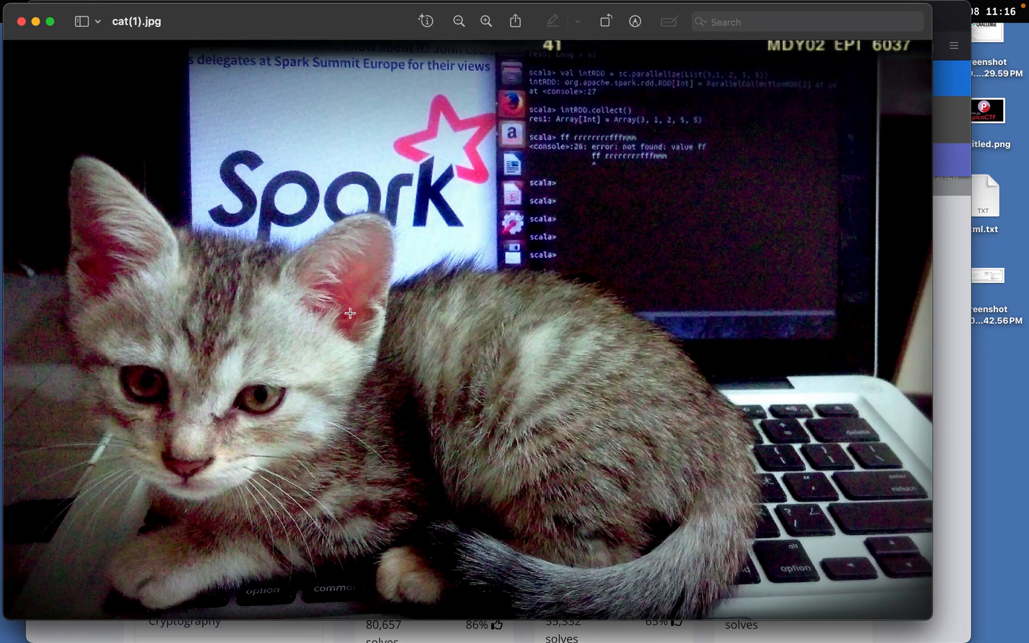
mouse_move(41, 34)
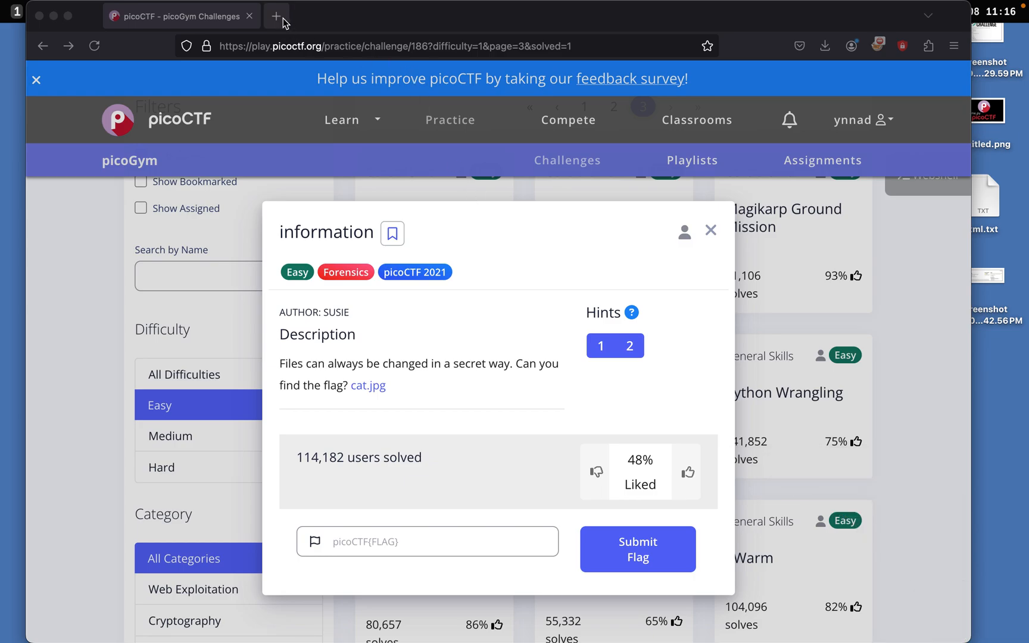
- Search for 'steg online' in a new tab and reach StegOnline on georgeom.net
left_click(275, 15)
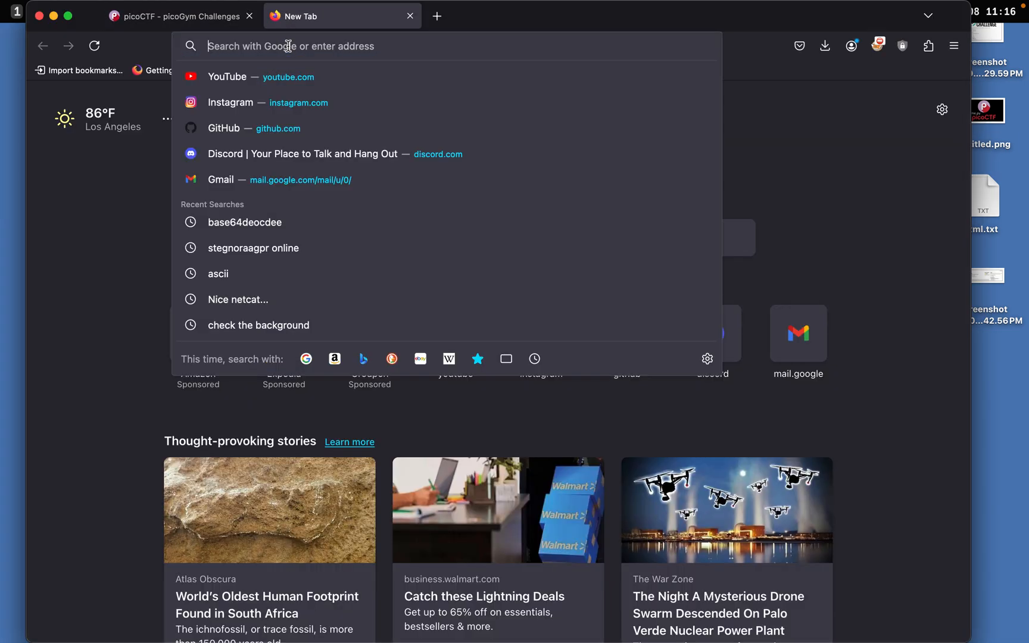
type("steg onlie")
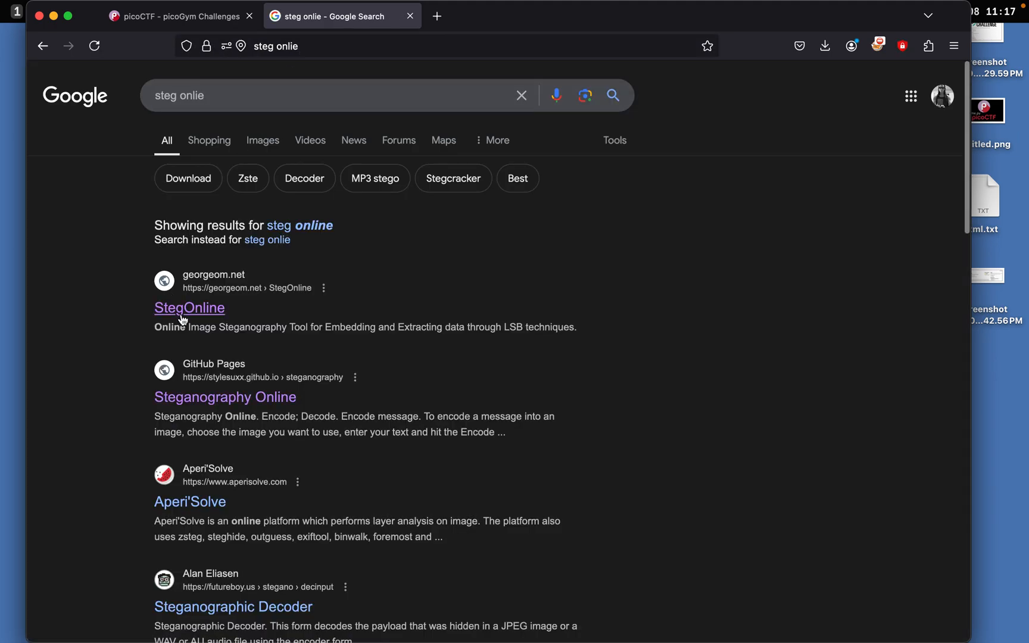
left_click(189, 307)
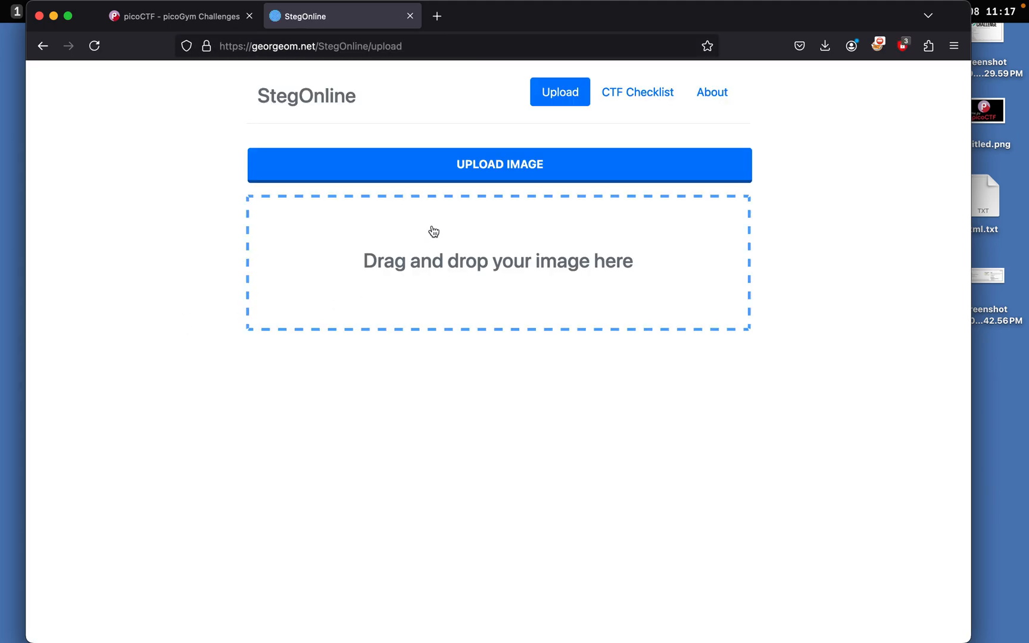
- Upload cat(1).jpg from Downloads to StegOnline for analysis
left_click(498, 164)
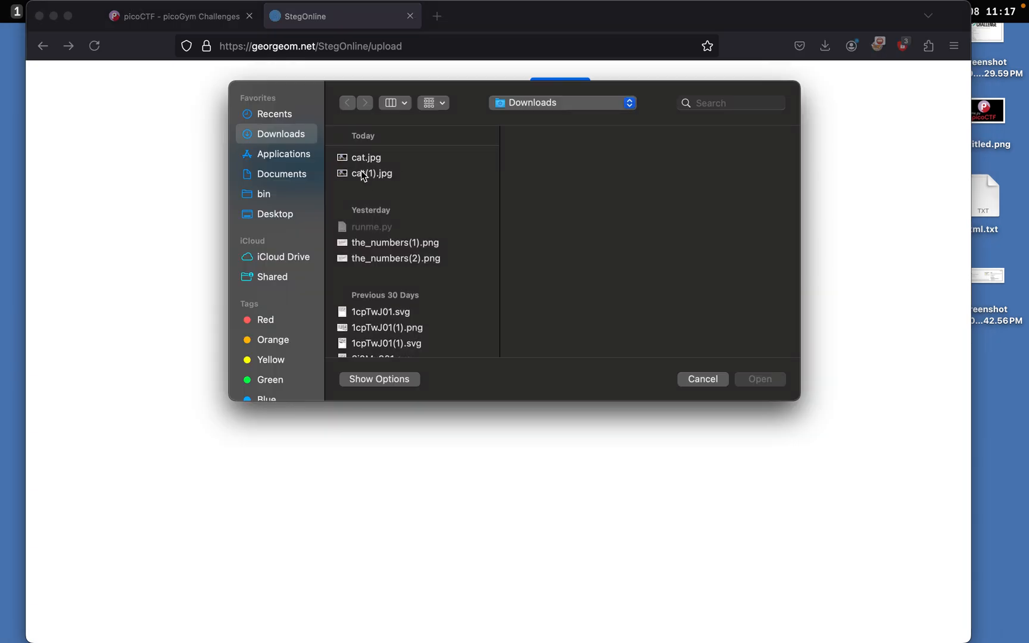
left_click(373, 172)
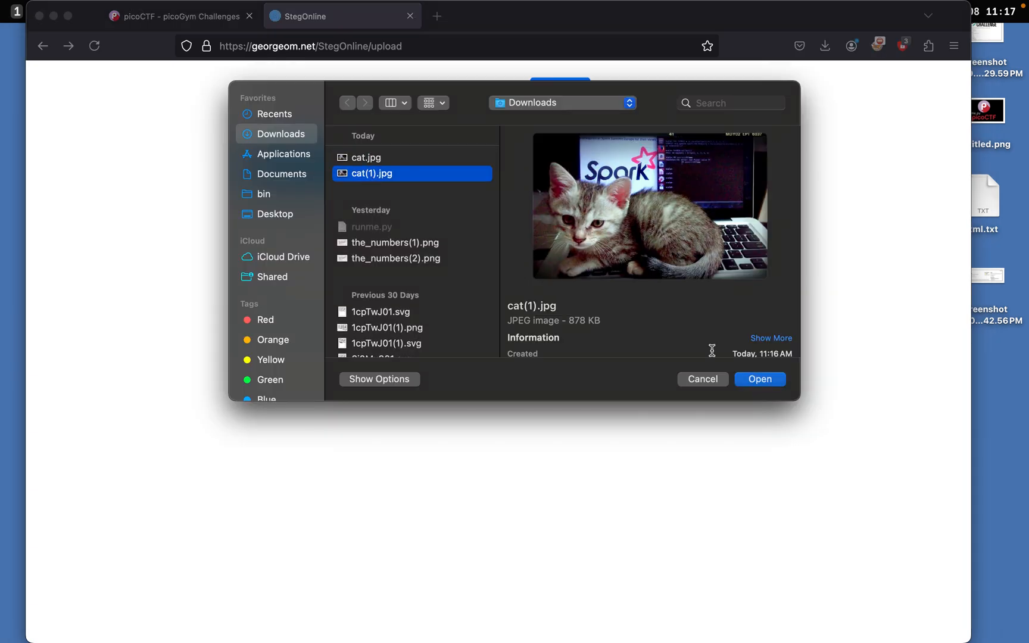
mouse_move(645, 326)
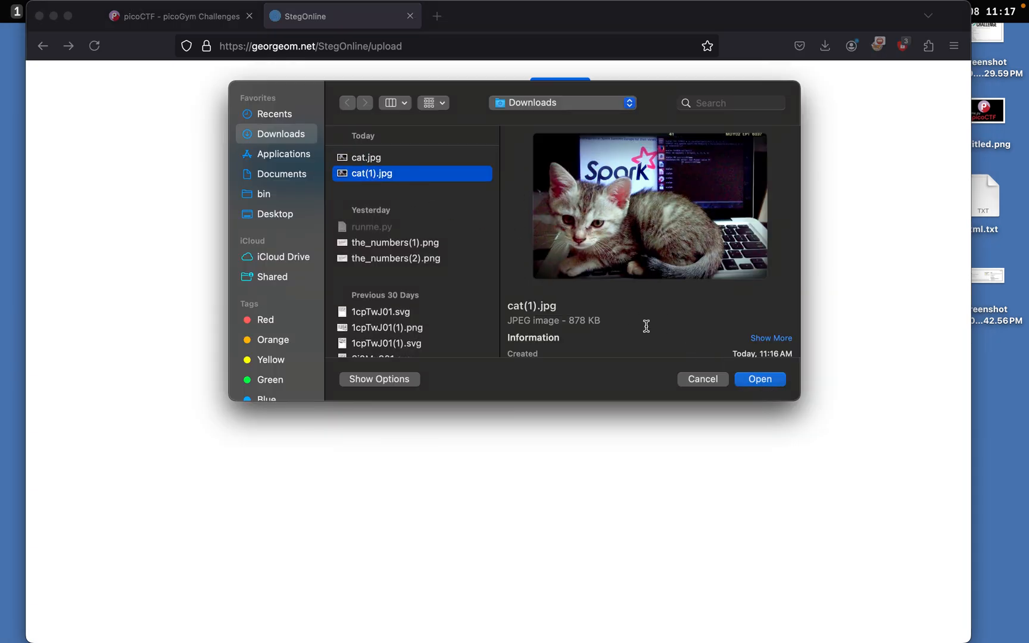
left_click(759, 379)
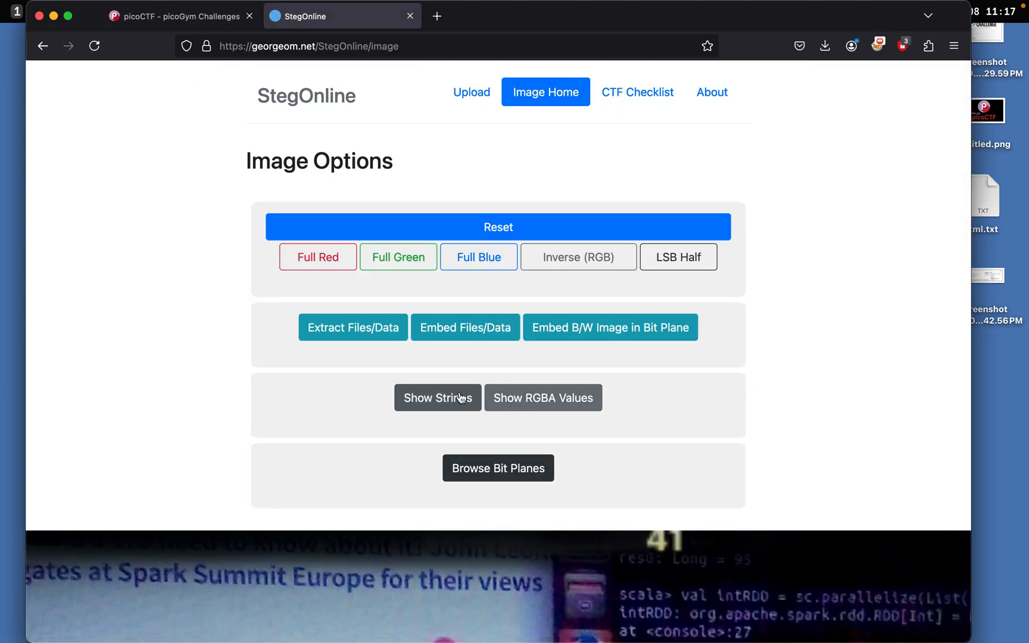
mouse_move(441, 409)
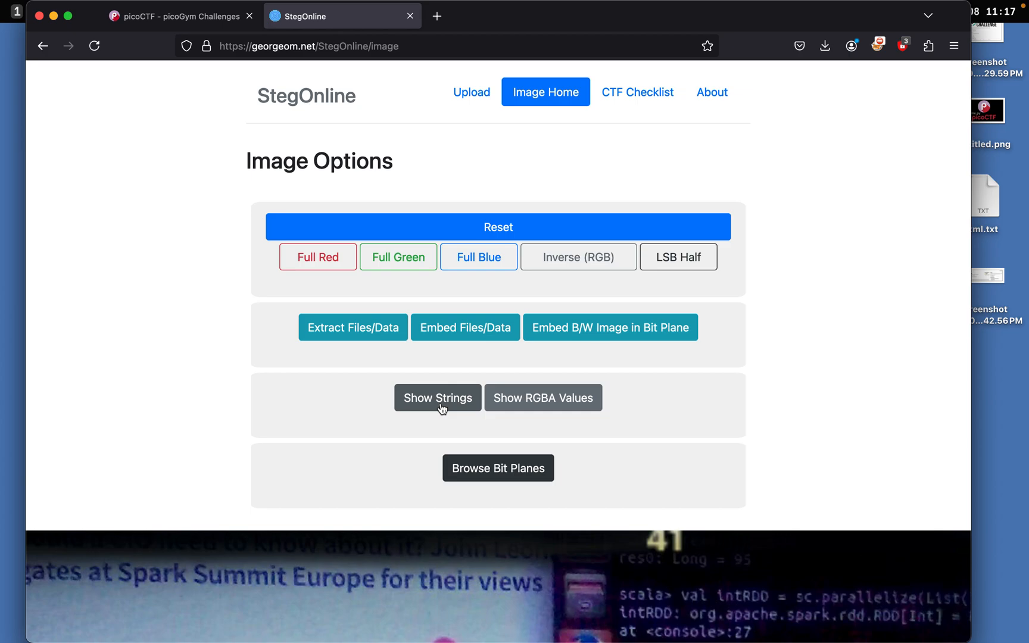
- Show the printable strings extracted from the cat image and look through them
left_click(437, 397)
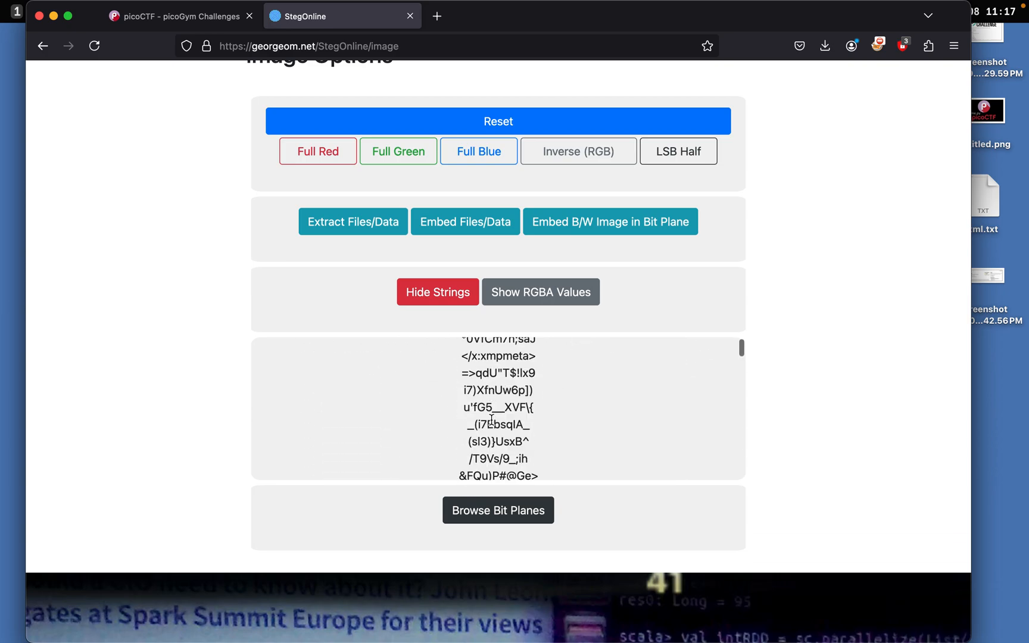
scroll("down", 3)
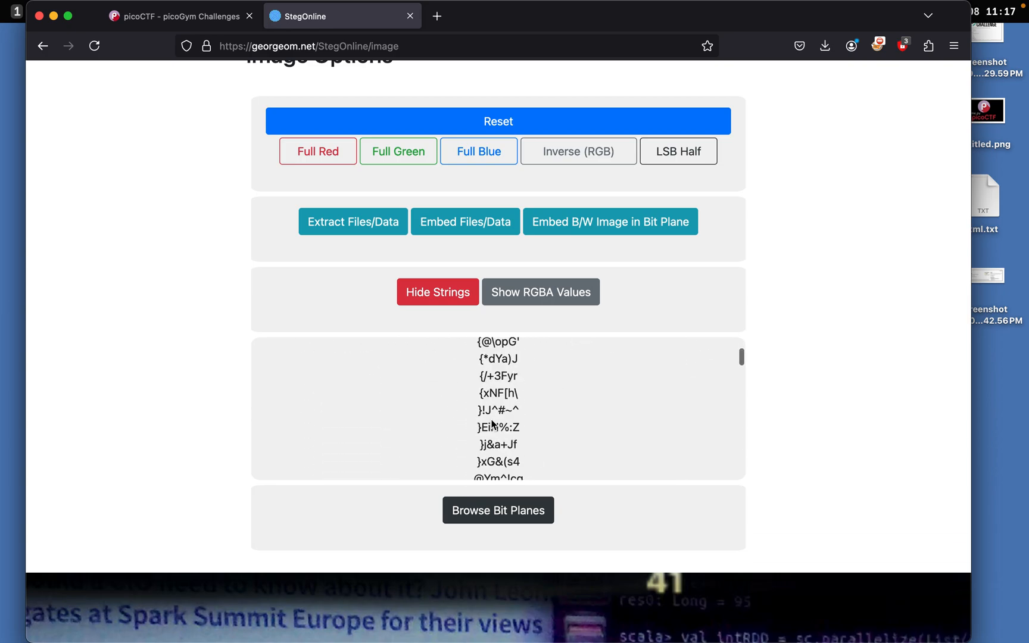
scroll("down", 3)
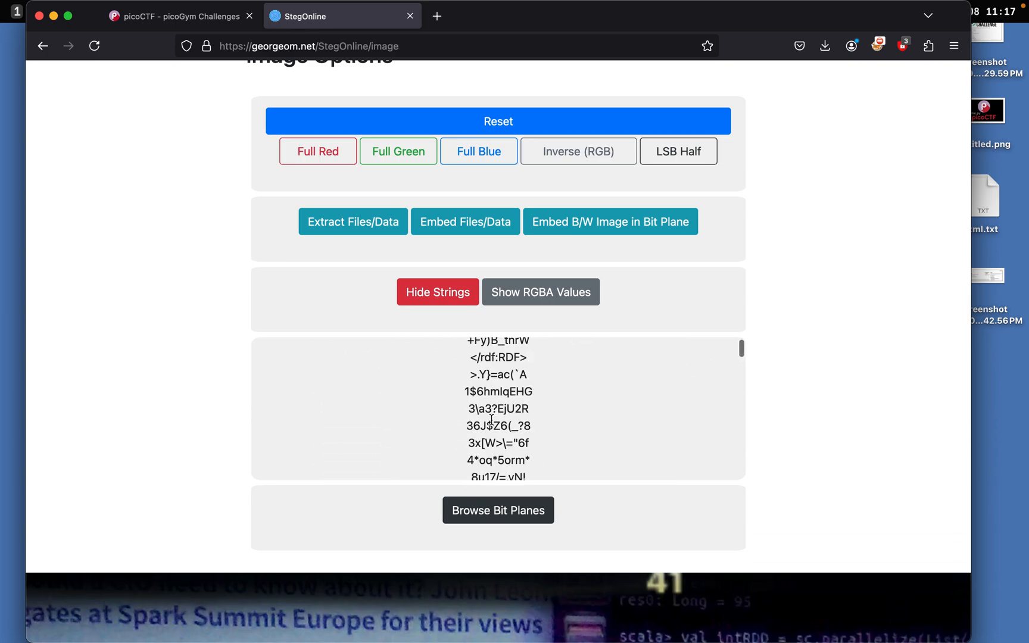
scroll("up", 3)
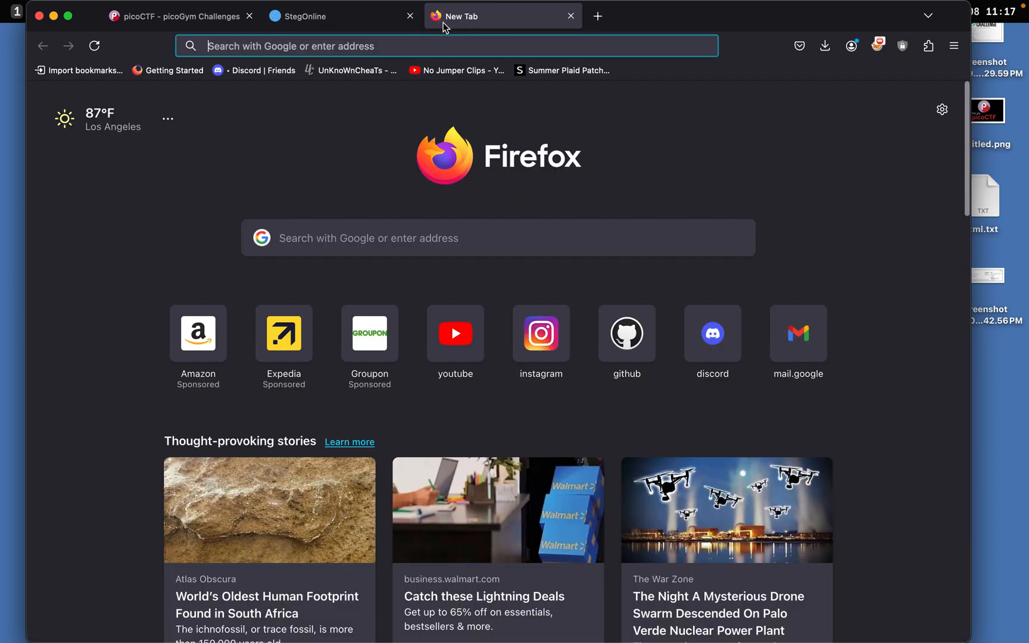
- Navigate the new tab to base64decode.org
type("base43")
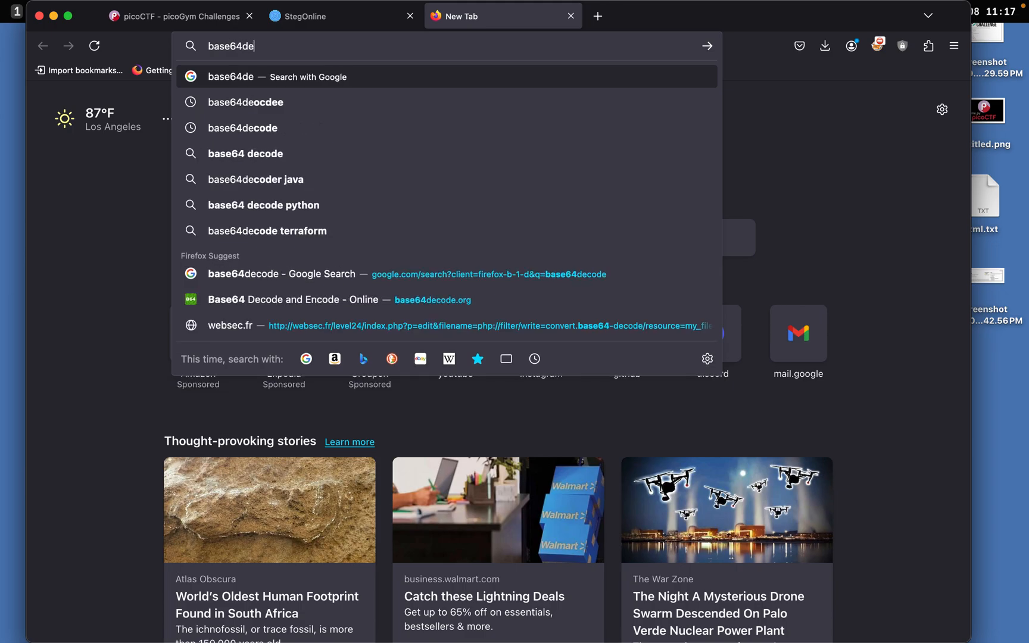
left_click(282, 274)
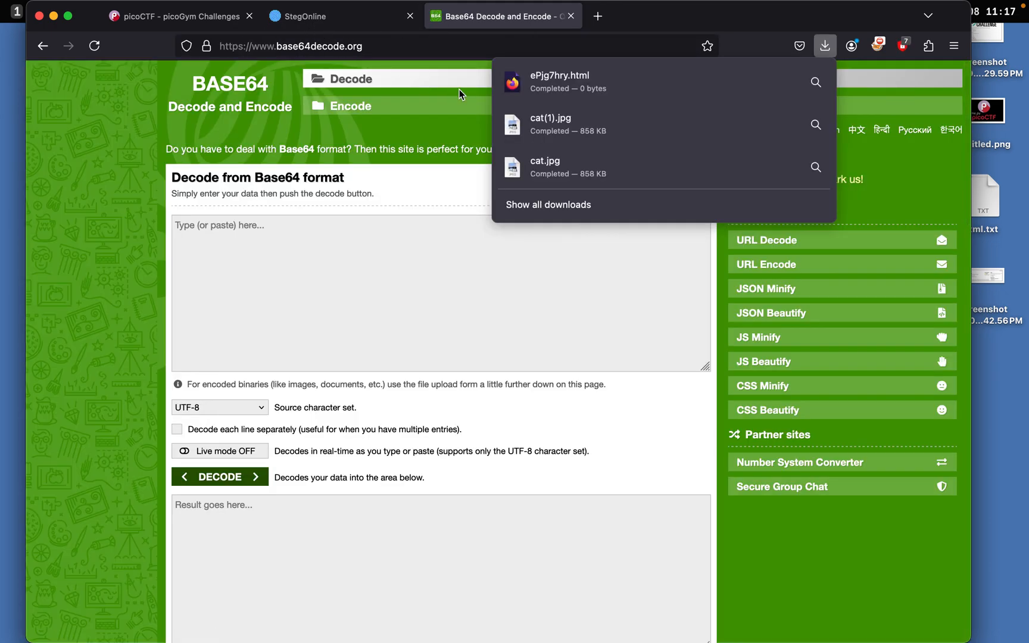
- Decode the pasted Base64 string to picoCTF{the_m3tadata_1s_modified} and select the flag
left_click(496, 280)
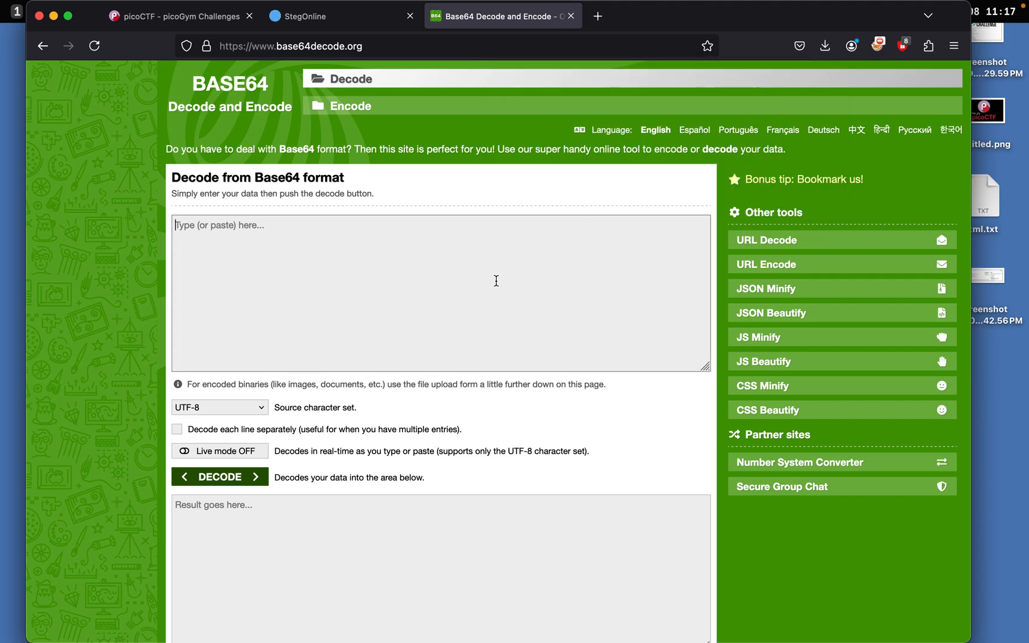
left_click(219, 476)
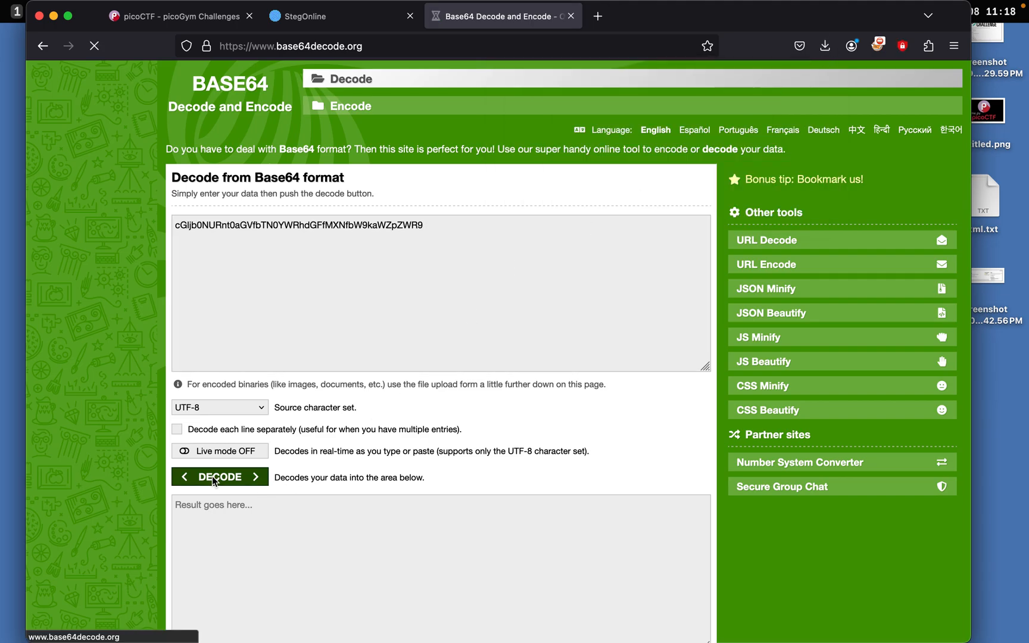
left_click(219, 477)
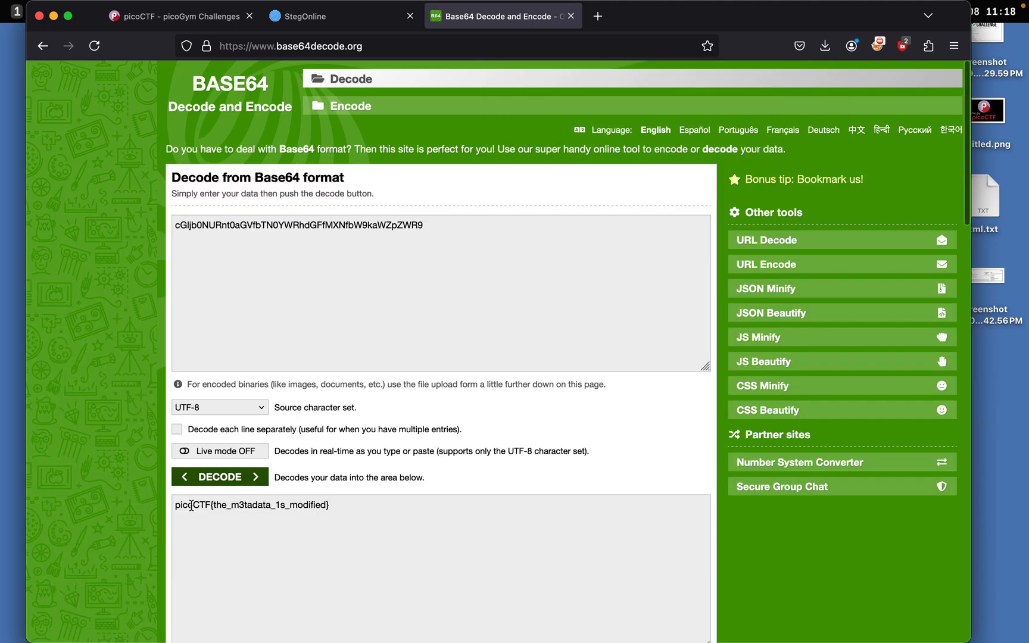
triple_click(251, 505)
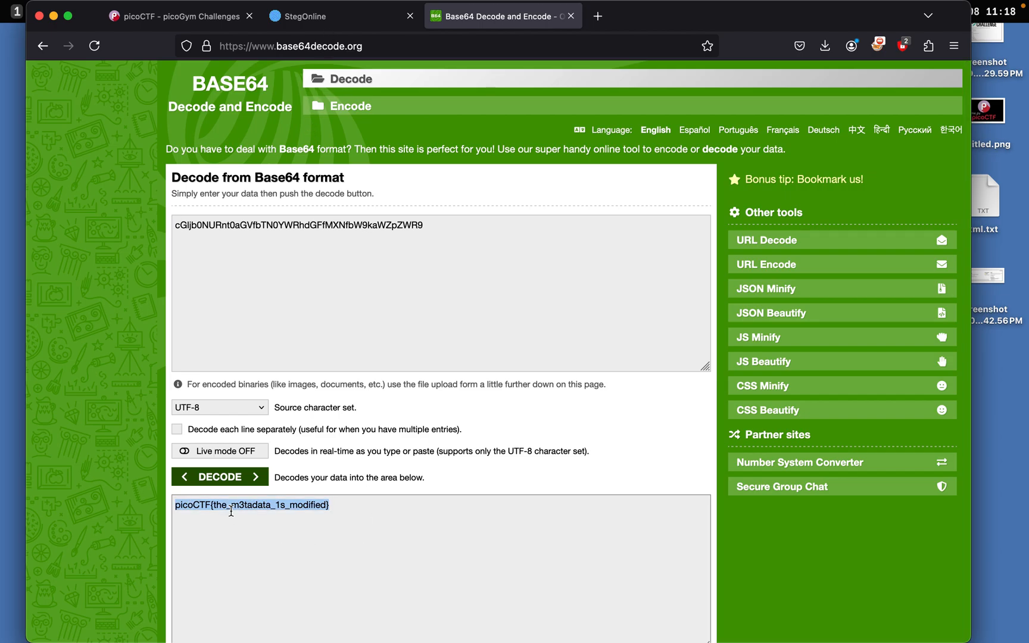
left_click(177, 15)
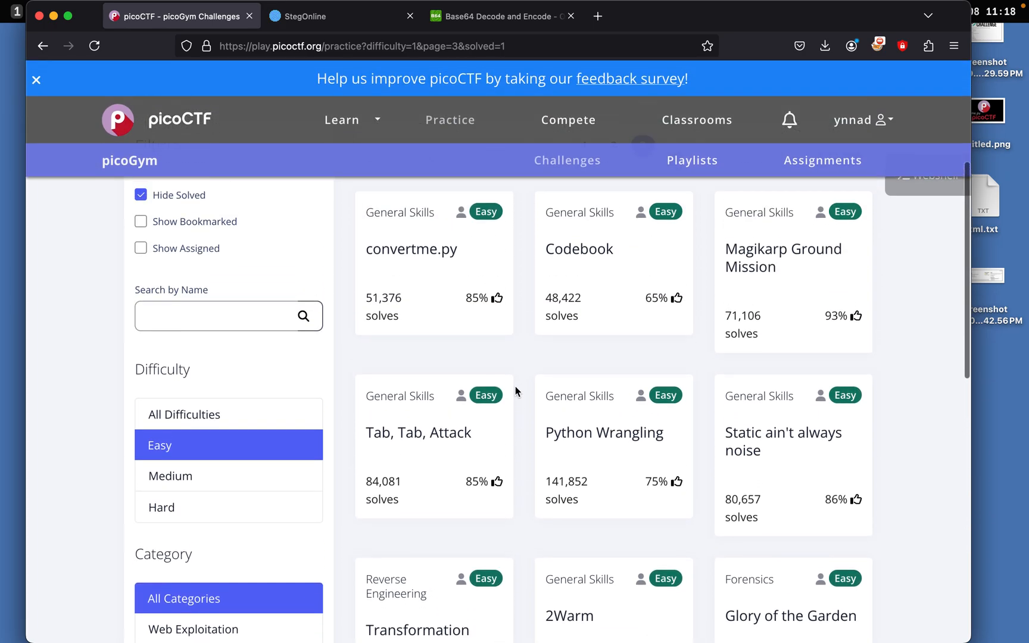
- Scroll the picoGym Easy challenge list after submitting the flag
scroll("down", 3)
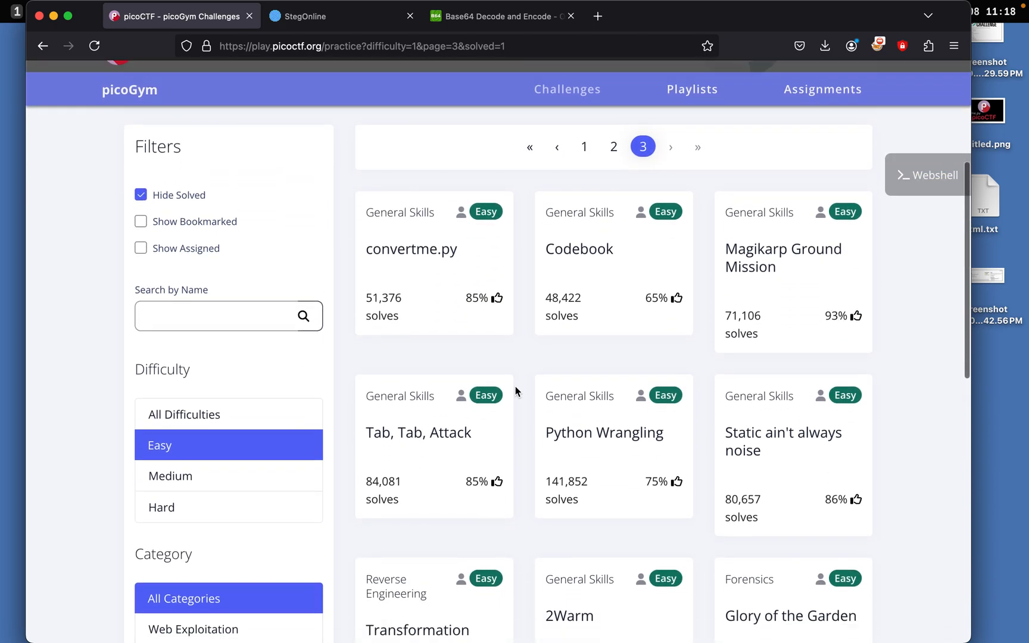
scroll("up", 3)
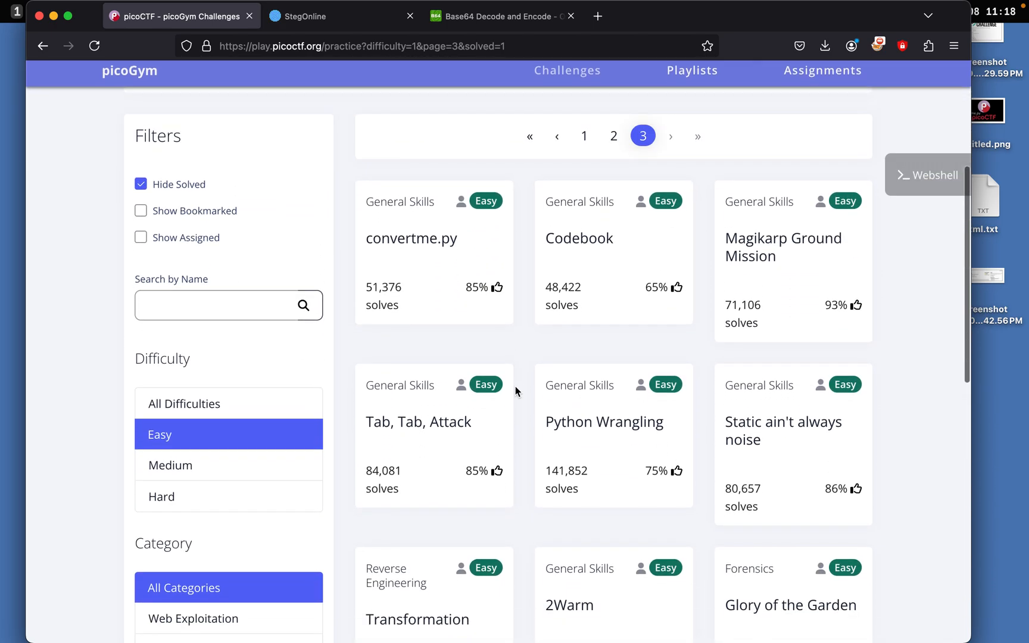